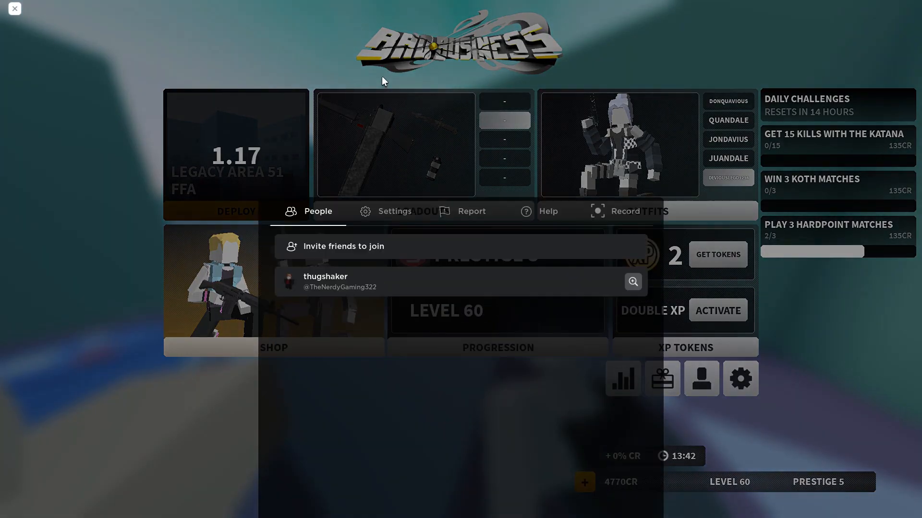
Review Roblox's own Settings list in the Esc menu, then resume the game.
{"action": "left_click", "coordinate": [394, 211]}
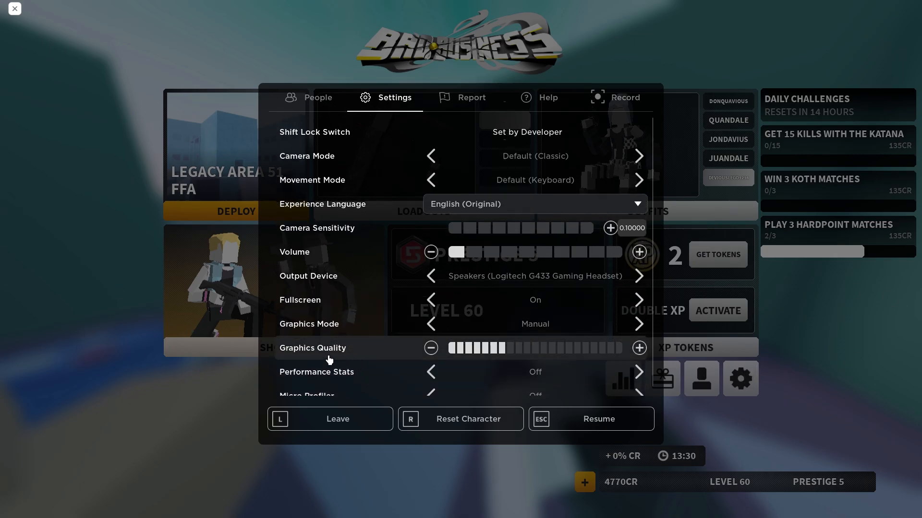
{"action": "left_click", "coordinate": [598, 419]}
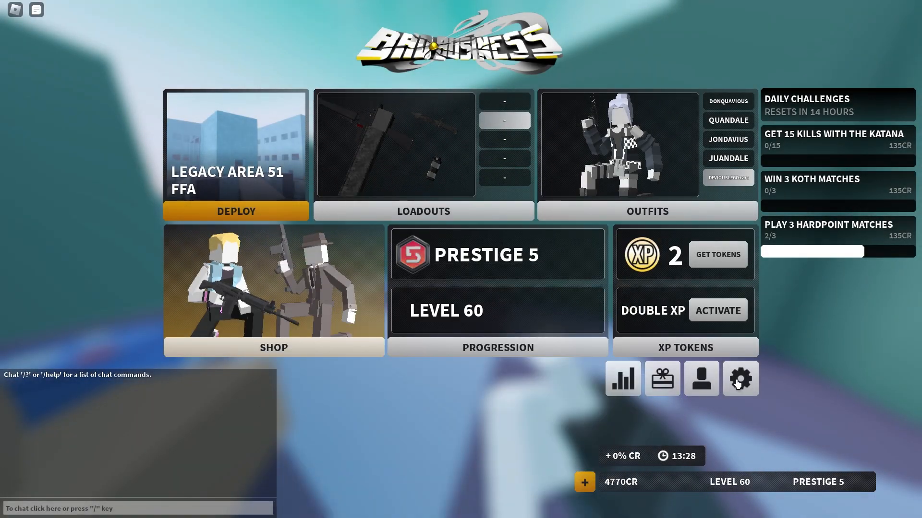
Bring up Bad Business's settings on the Gameplay page with movement, camera, mouse and gamepad options.
{"action": "left_click", "coordinate": [739, 379]}
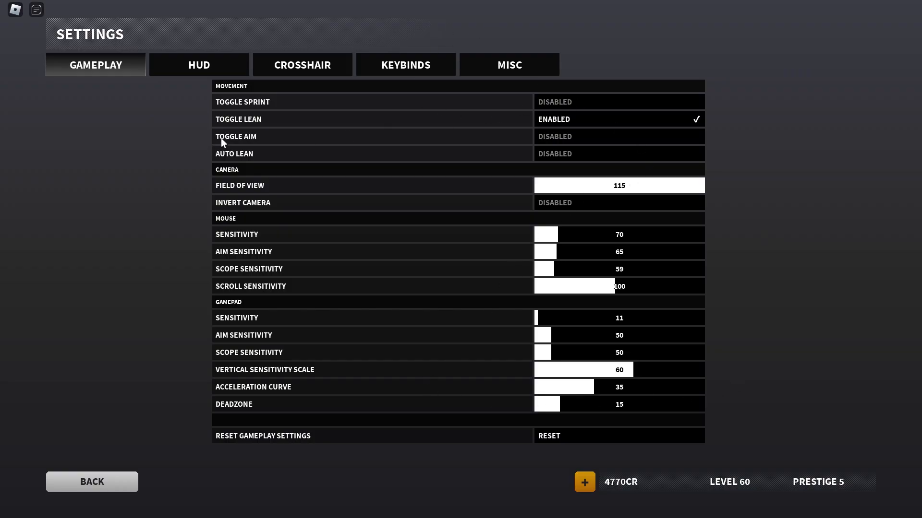
{"action": "mouse_move", "coordinate": [433, 133]}
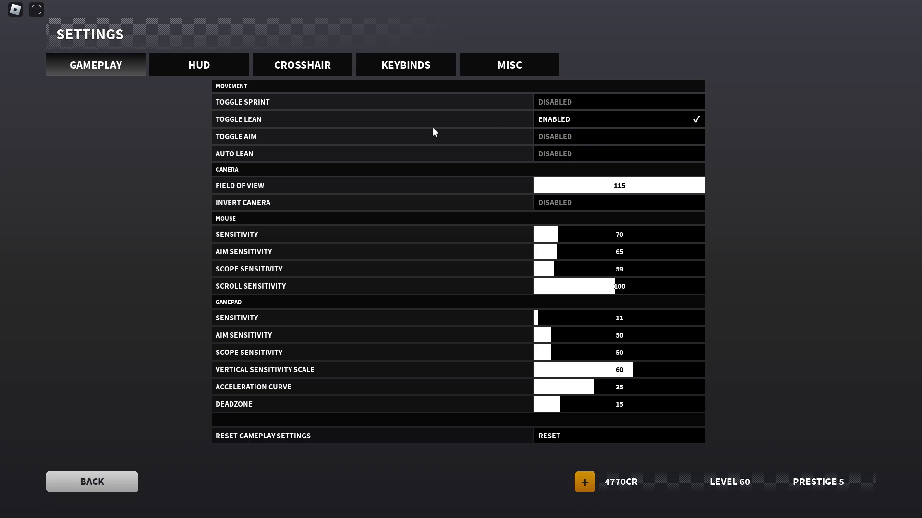
{"action": "mouse_move", "coordinate": [478, 132]}
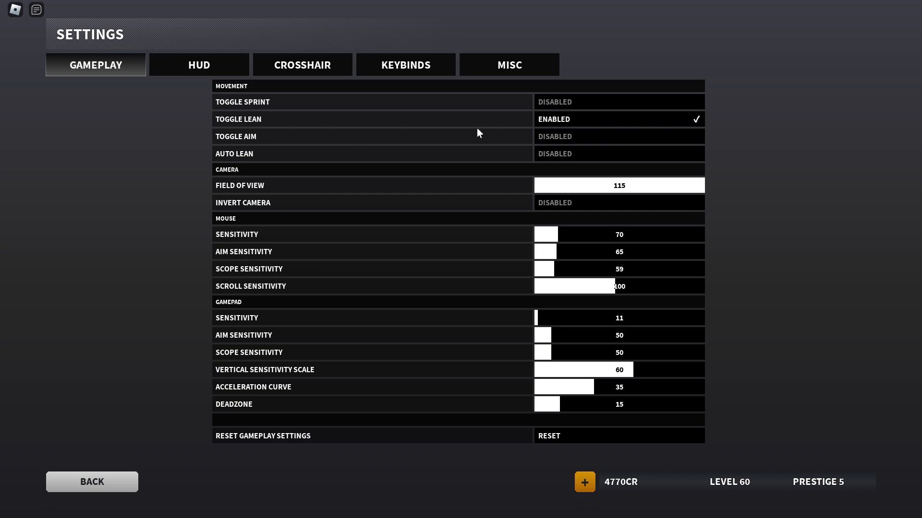
{"action": "mouse_move", "coordinate": [405, 158]}
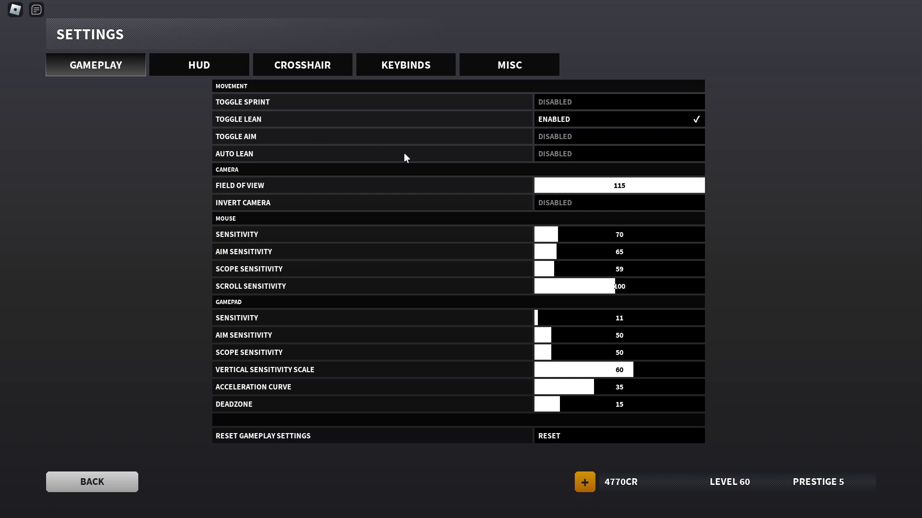
{"action": "mouse_move", "coordinate": [239, 108]}
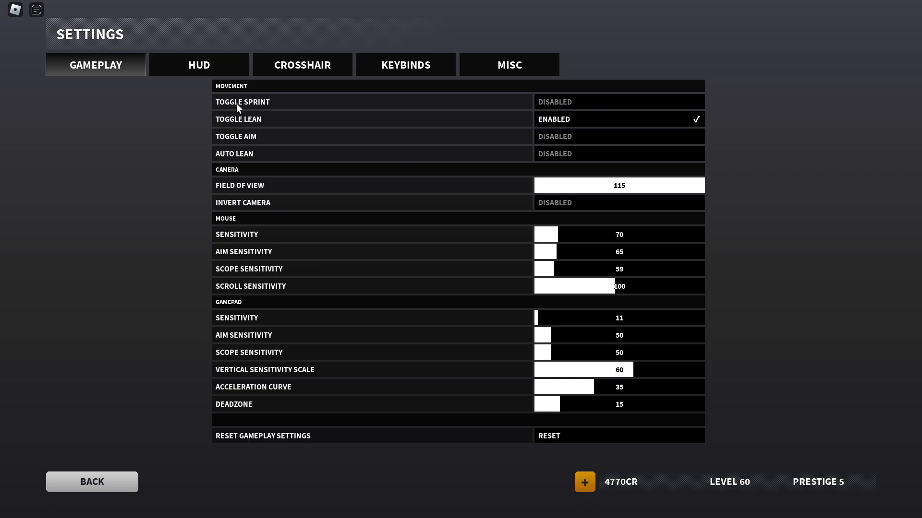
{"action": "mouse_move", "coordinate": [362, 148]}
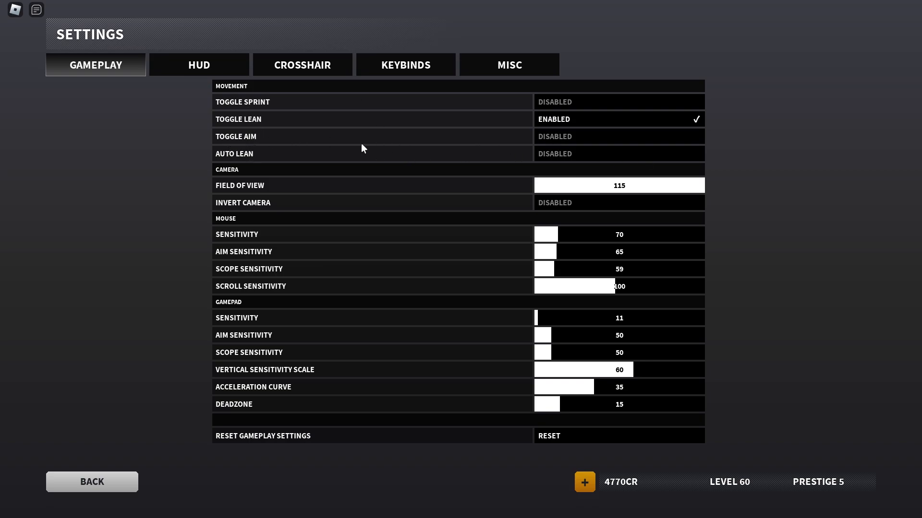
{"action": "mouse_move", "coordinate": [282, 209]}
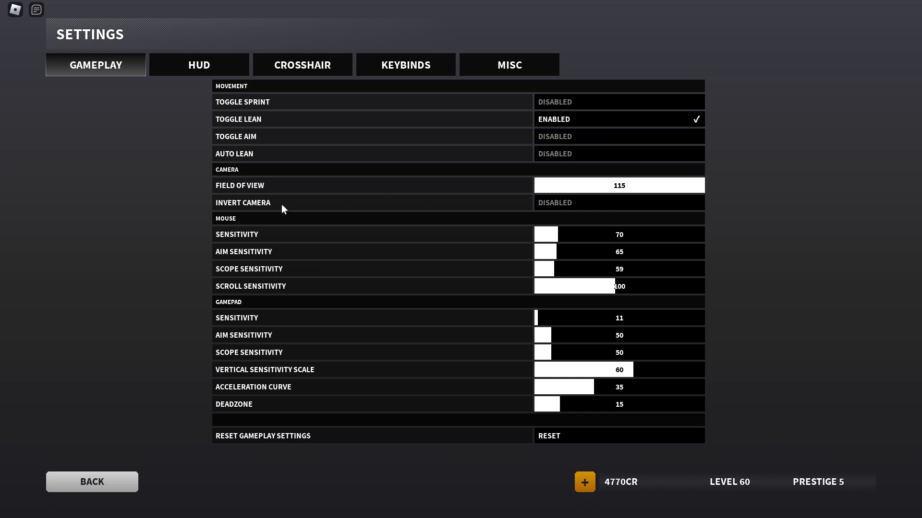
{"action": "mouse_move", "coordinate": [566, 269]}
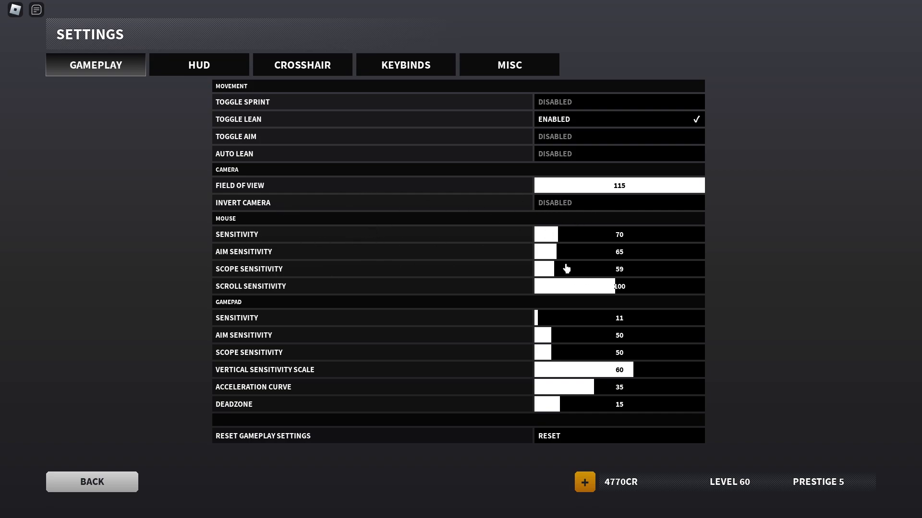
{"action": "mouse_move", "coordinate": [627, 245]}
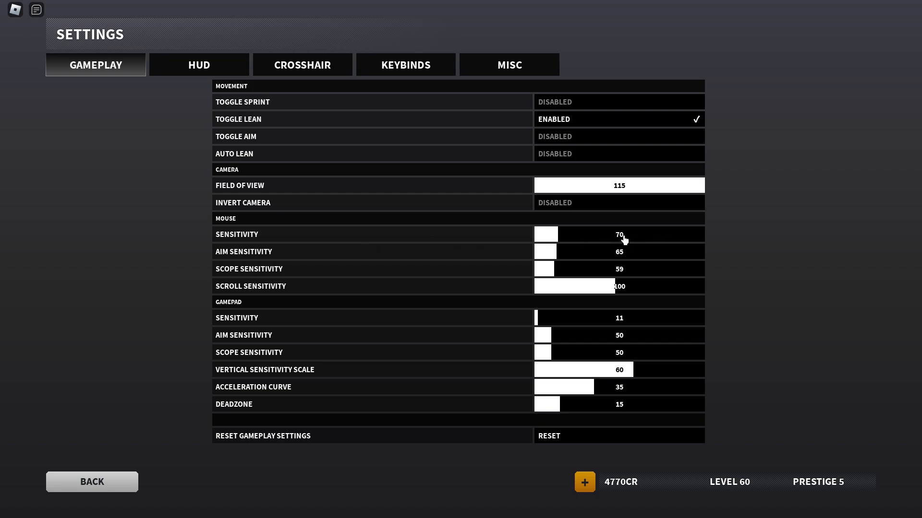
{"action": "mouse_move", "coordinate": [650, 253]}
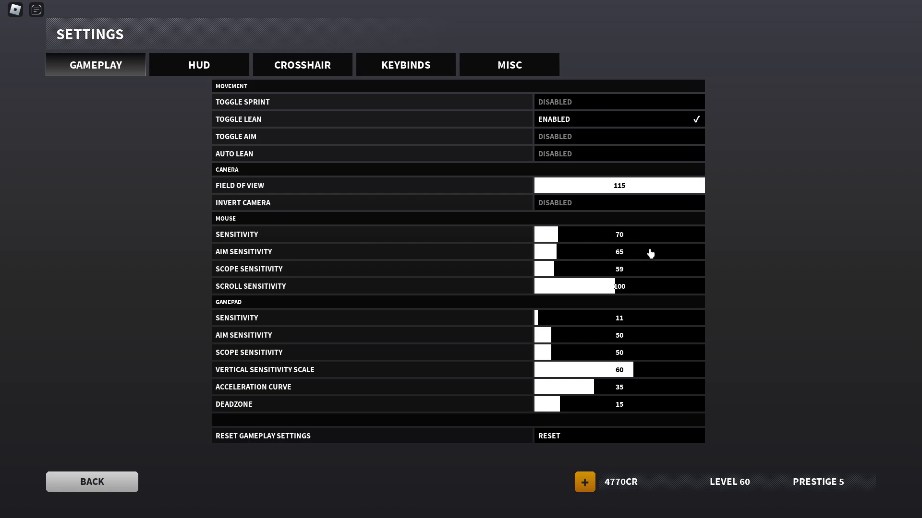
{"action": "mouse_move", "coordinate": [3, 44]}
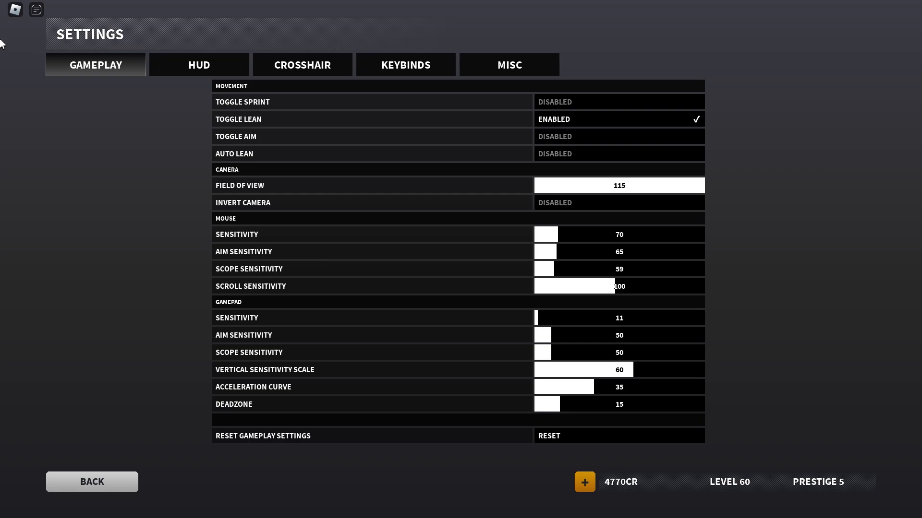
{"action": "mouse_move", "coordinate": [627, 156]}
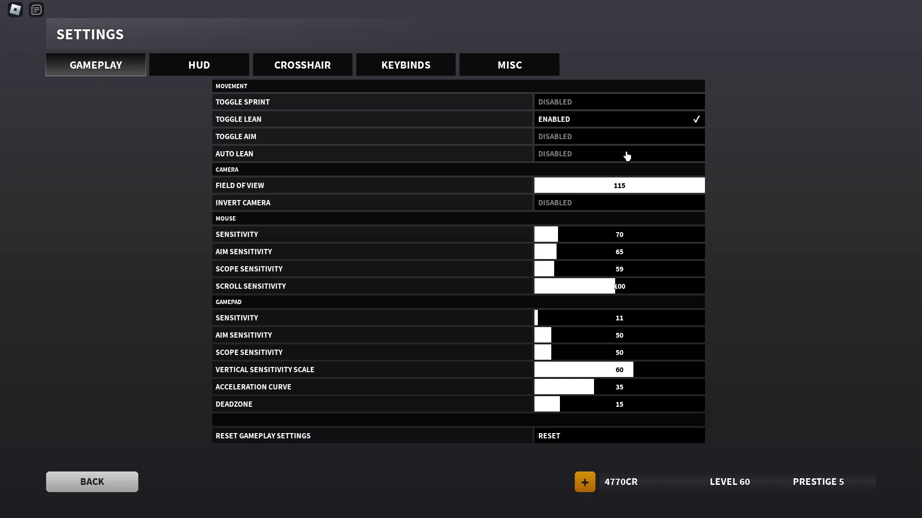
{"action": "mouse_move", "coordinate": [75, 5]}
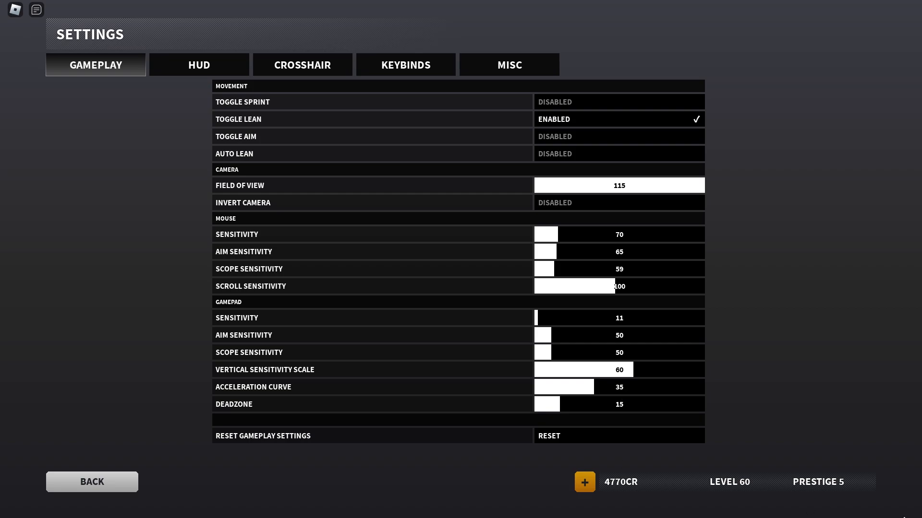
{"action": "mouse_move", "coordinate": [644, 276]}
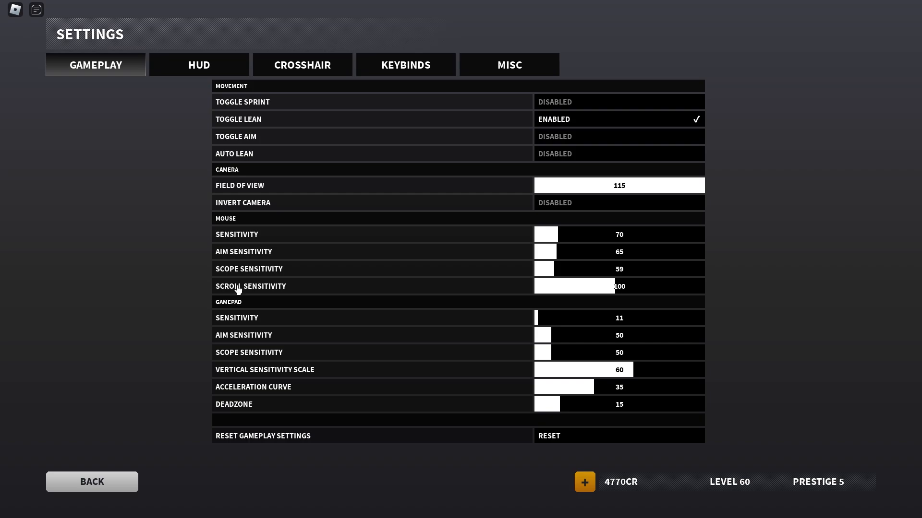
{"action": "mouse_move", "coordinate": [601, 299]}
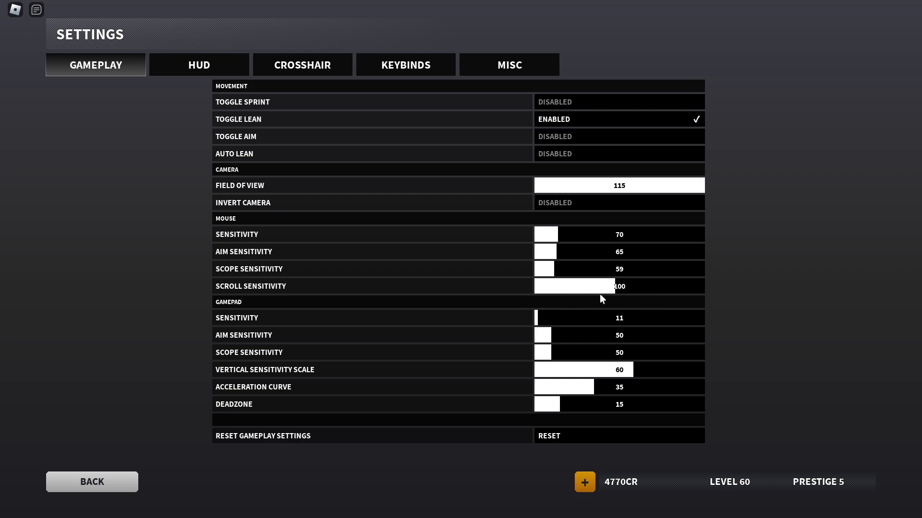
{"action": "mouse_move", "coordinate": [480, 335]}
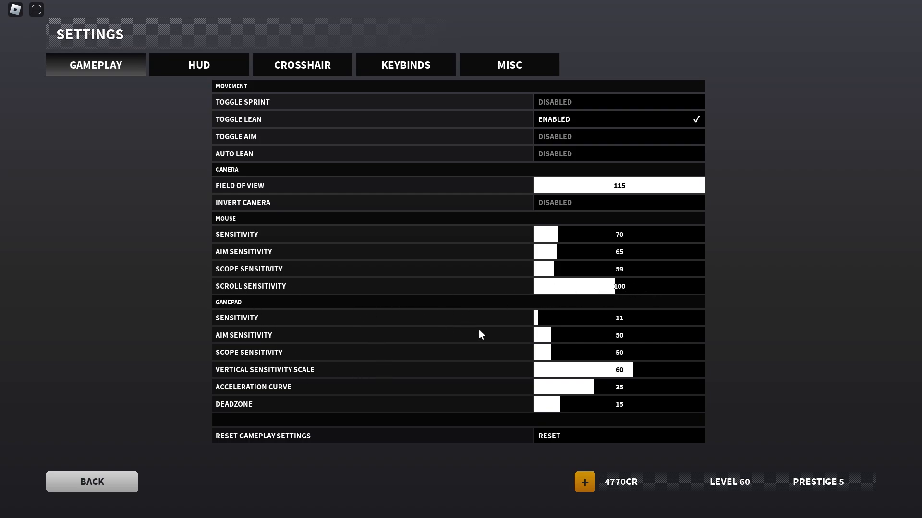
Show the Crosshair page with size, dot, transparency and custom crosshair image options.
{"action": "left_click", "coordinate": [302, 64]}
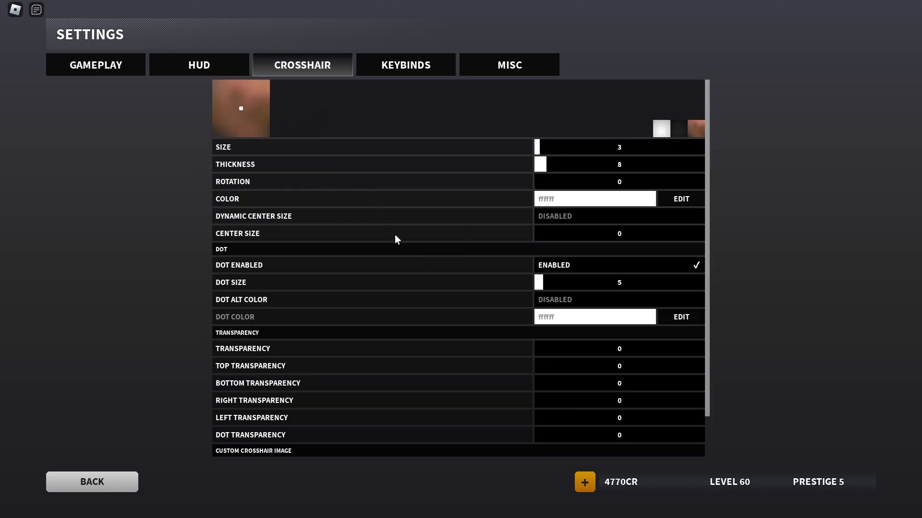
{"action": "mouse_move", "coordinate": [574, 184]}
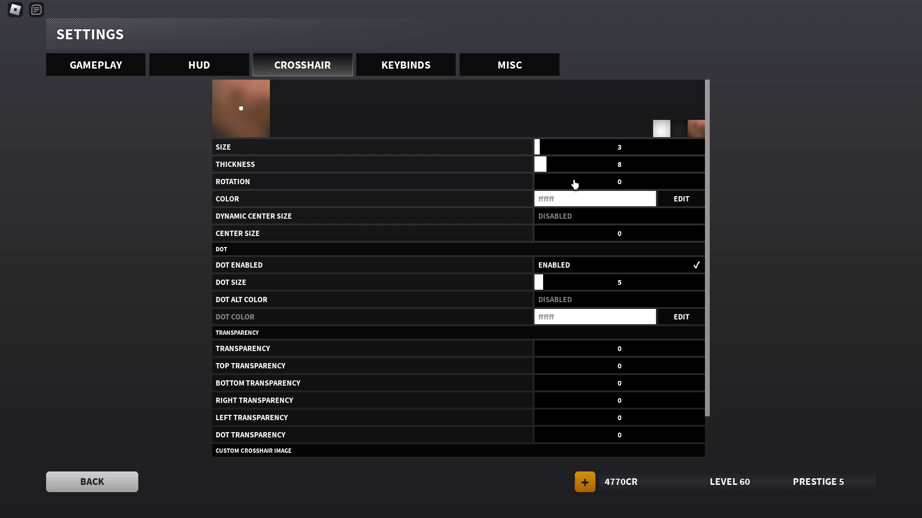
{"action": "mouse_move", "coordinate": [873, 211]}
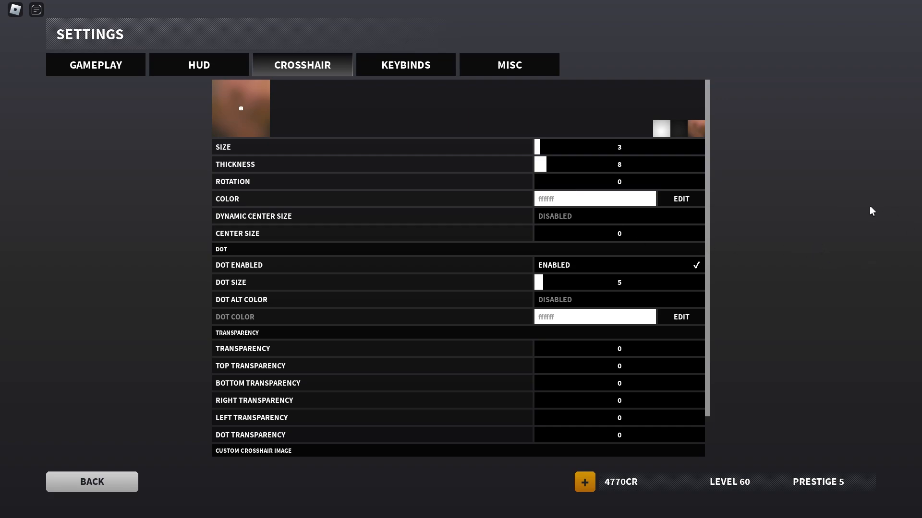
{"action": "scroll", "scroll_direction": "down", "scroll_amount": 3}
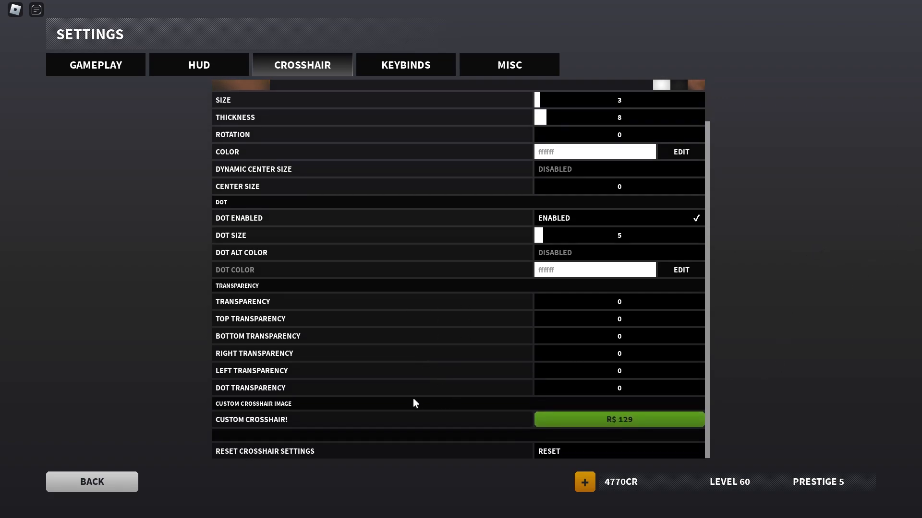
Look through Movement, Weapons and Misc keybinds down to Import/Export and Reset Keybinds.
{"action": "left_click", "coordinate": [405, 64]}
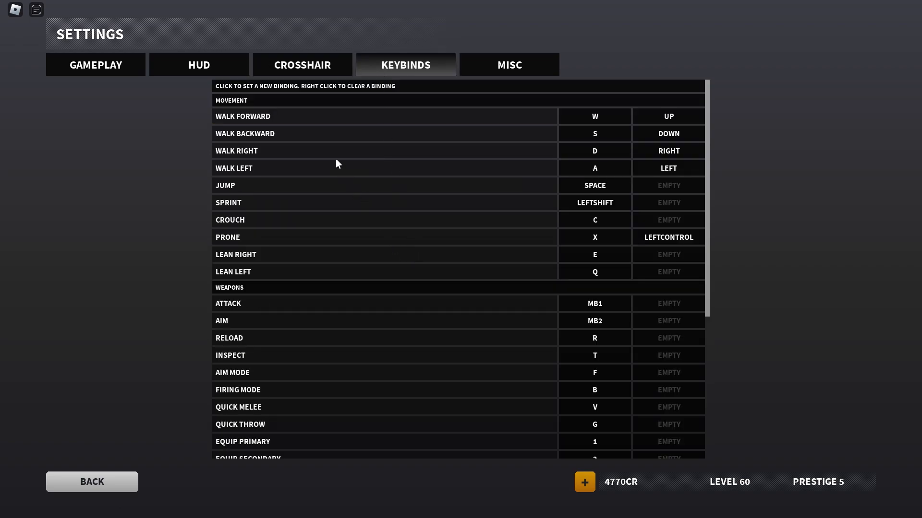
{"action": "mouse_move", "coordinate": [614, 119]}
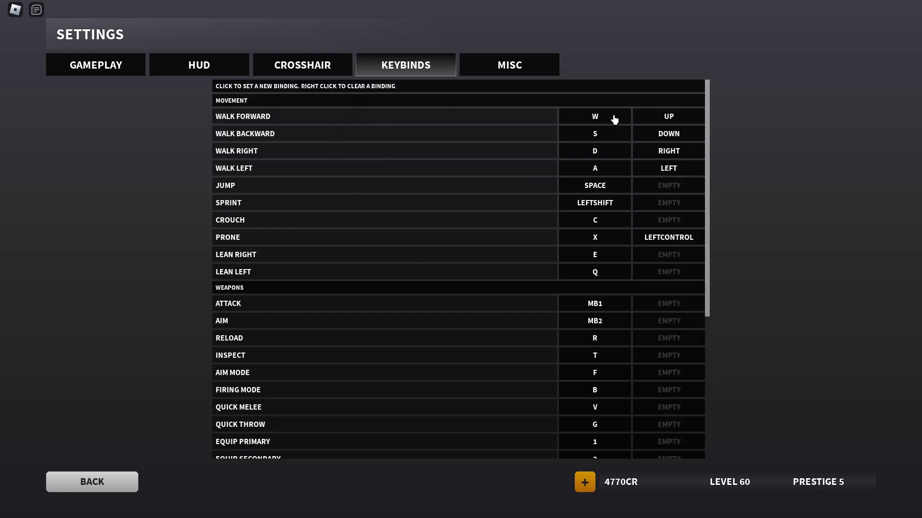
{"action": "mouse_move", "coordinate": [727, 196]}
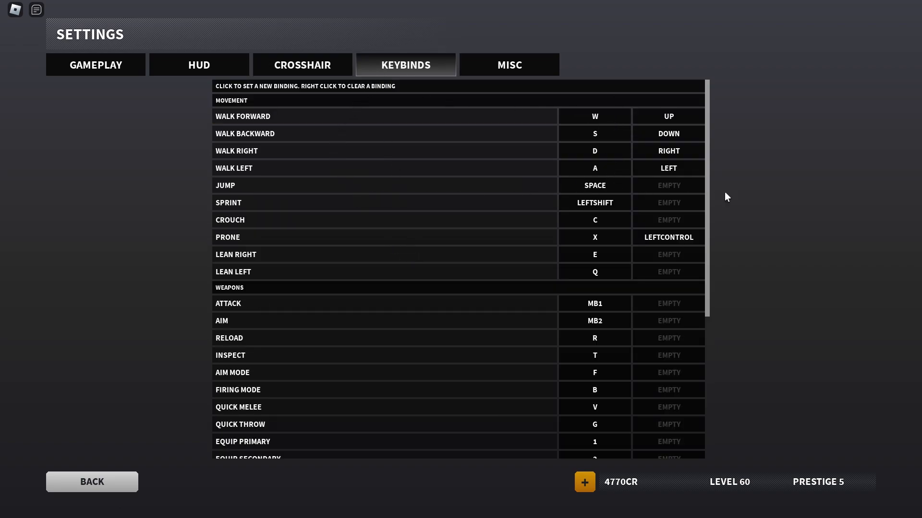
{"action": "mouse_move", "coordinate": [344, 264]}
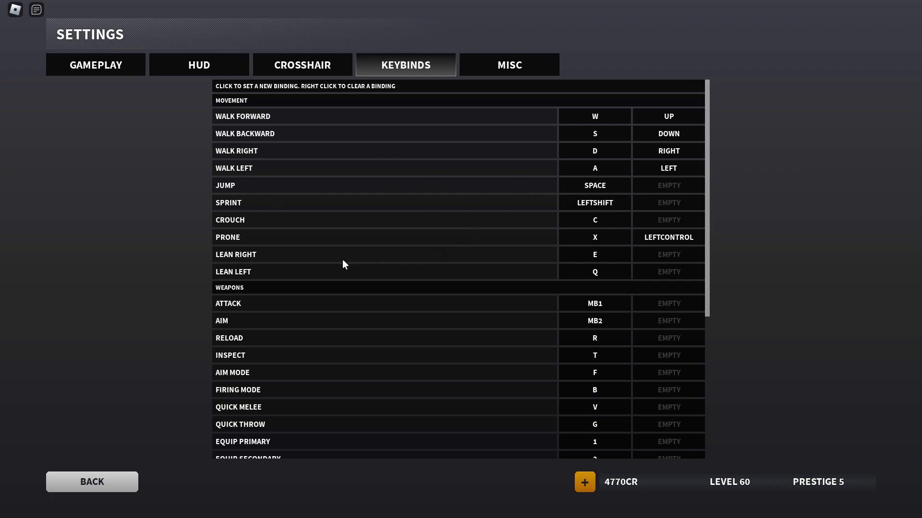
{"action": "mouse_move", "coordinate": [593, 243]}
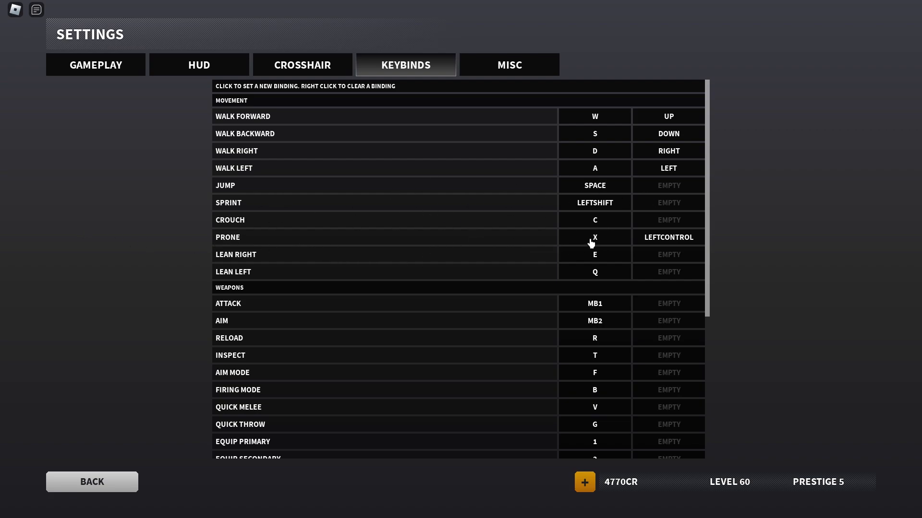
{"action": "mouse_move", "coordinate": [668, 241]}
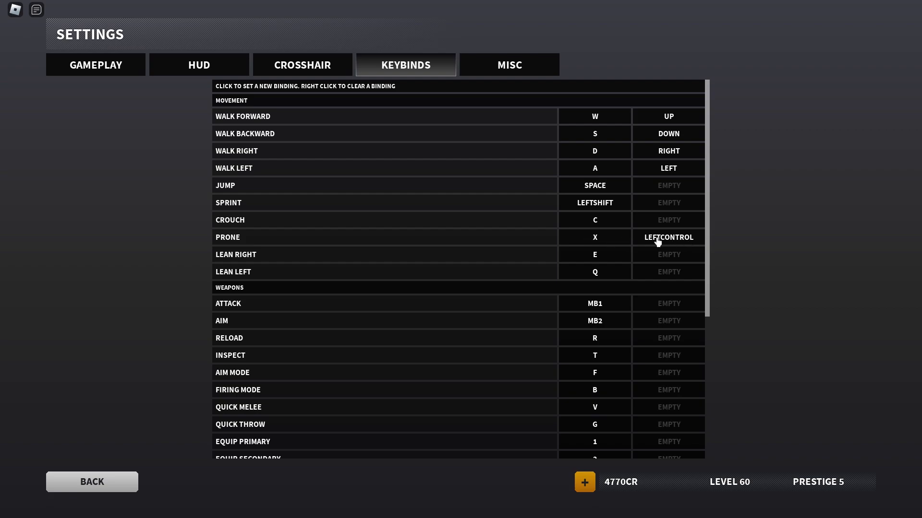
{"action": "mouse_move", "coordinate": [596, 249]}
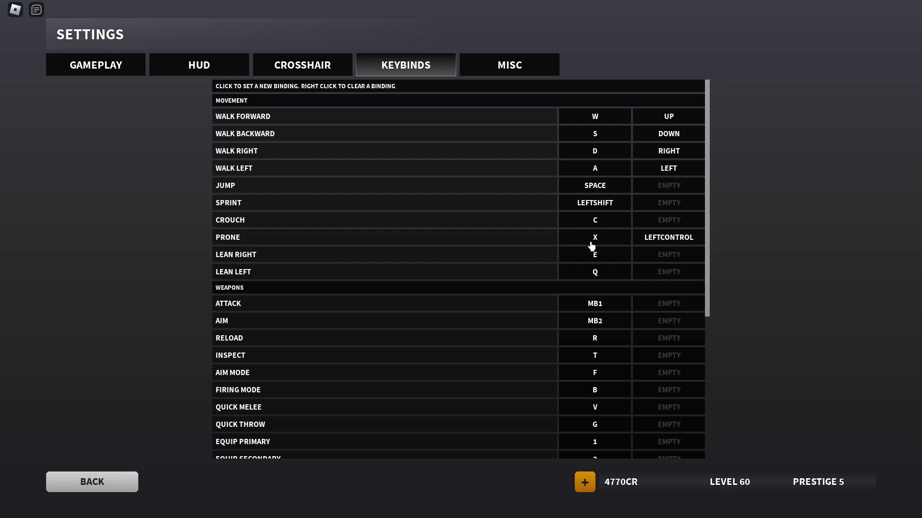
{"action": "mouse_move", "coordinate": [601, 254]}
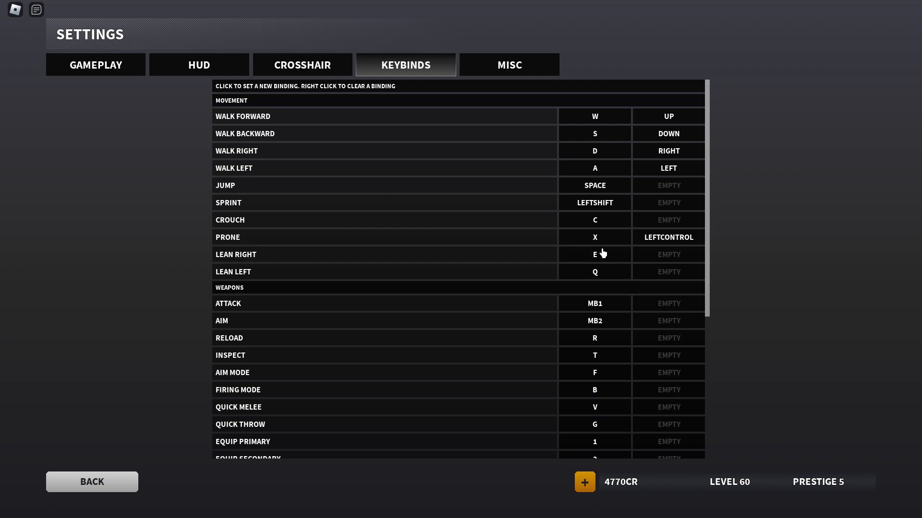
{"action": "mouse_move", "coordinate": [627, 256]}
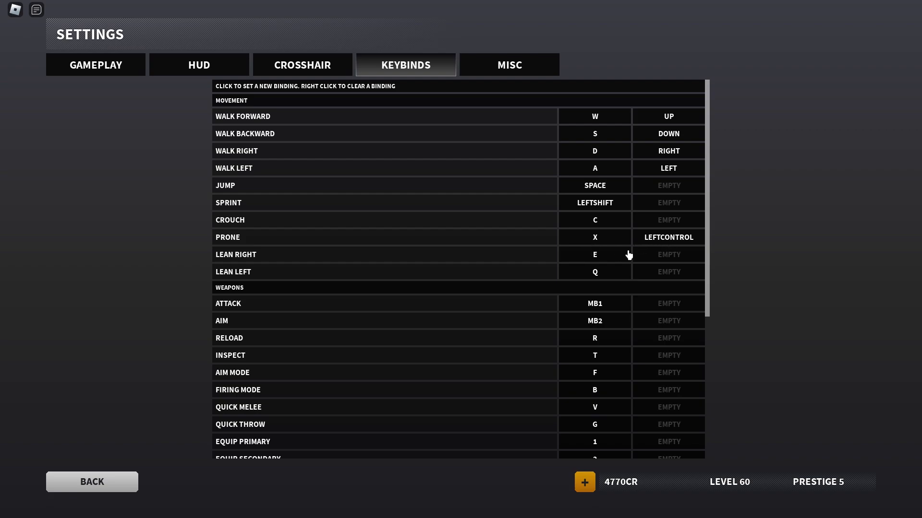
{"action": "mouse_move", "coordinate": [627, 276]}
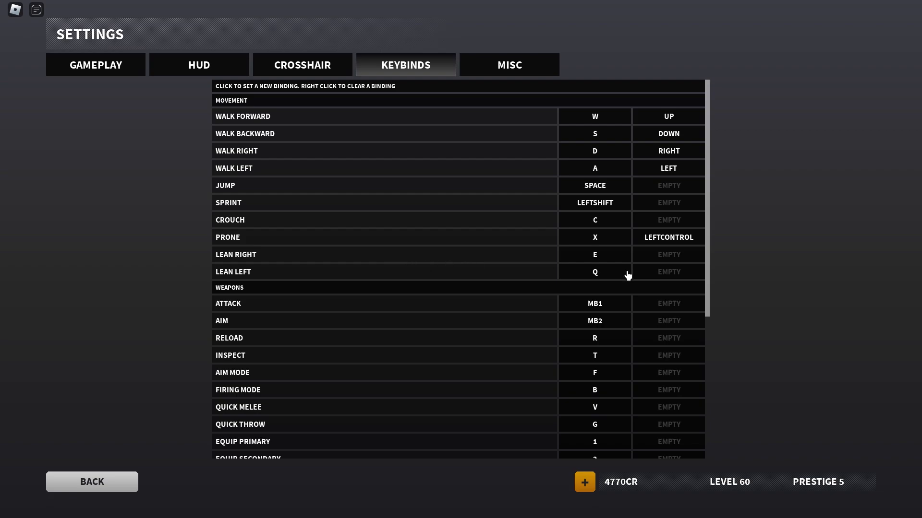
{"action": "mouse_move", "coordinate": [592, 282]}
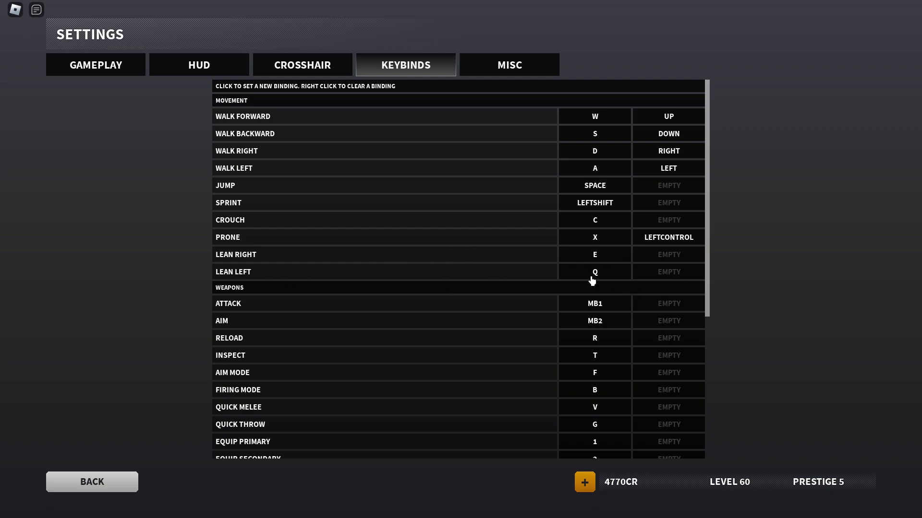
{"action": "scroll", "scroll_direction": "down", "scroll_amount": 3}
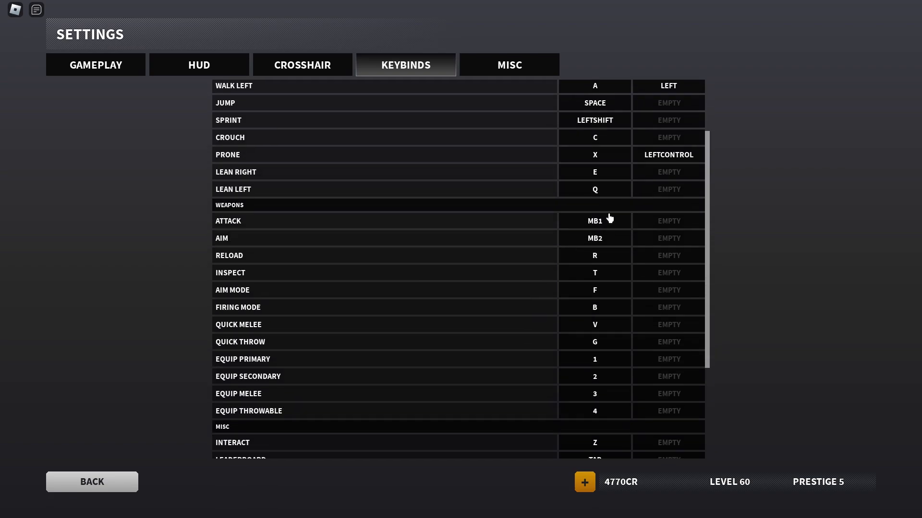
{"action": "mouse_move", "coordinate": [609, 248]}
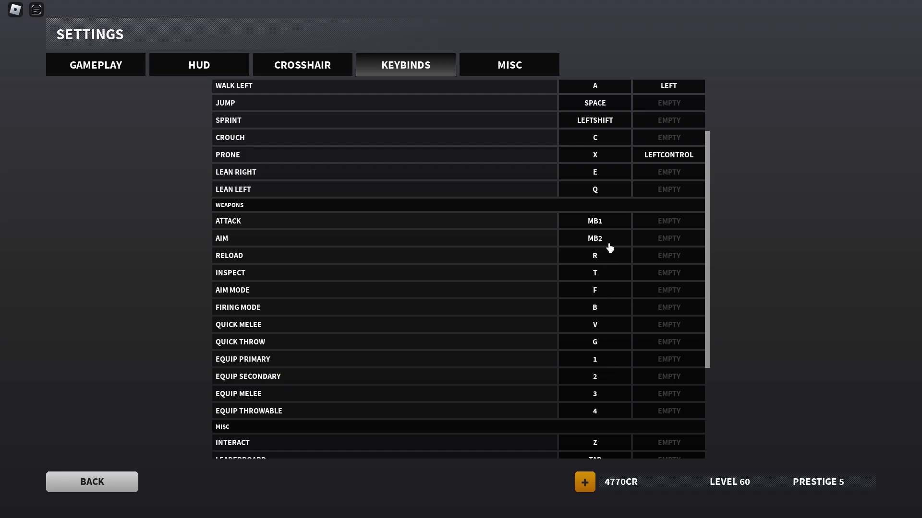
{"action": "scroll", "scroll_direction": "down", "scroll_amount": 3}
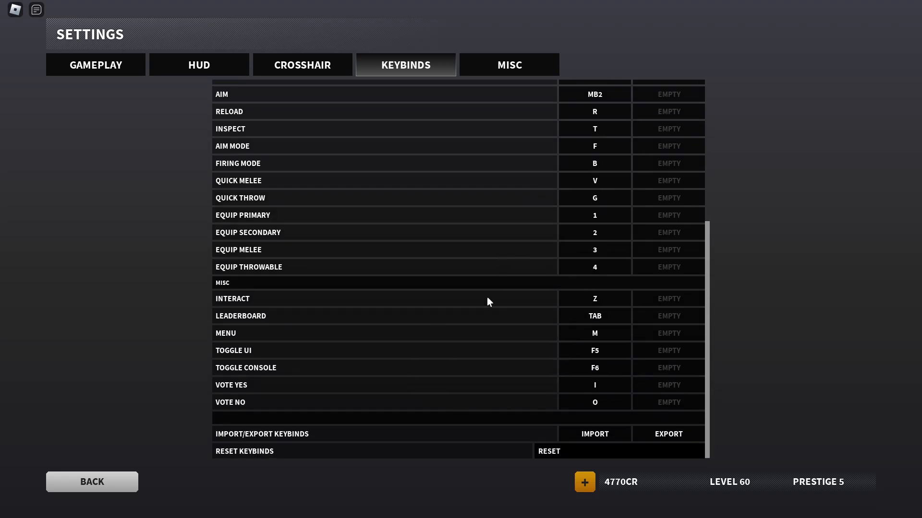
Show the Misc page with Performance and Effects toggles plus reset and import/export options.
{"action": "left_click", "coordinate": [509, 64]}
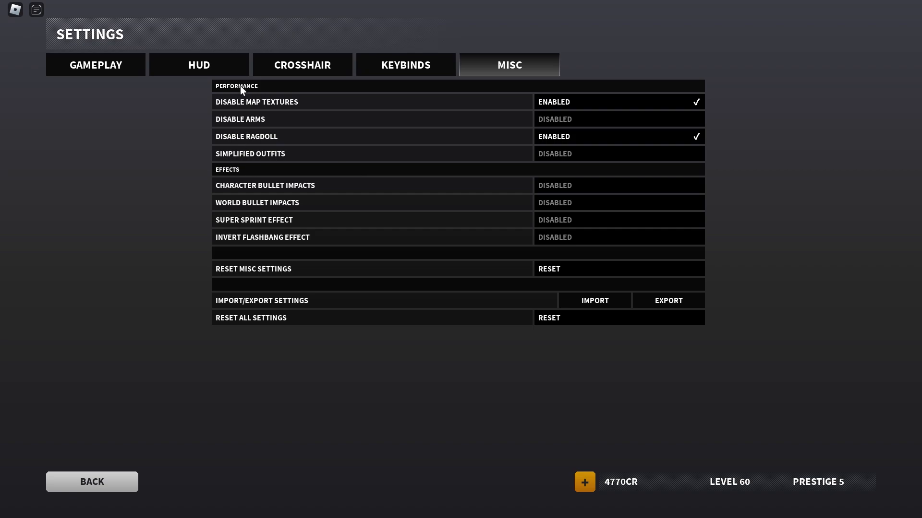
{"action": "mouse_move", "coordinate": [650, 116]}
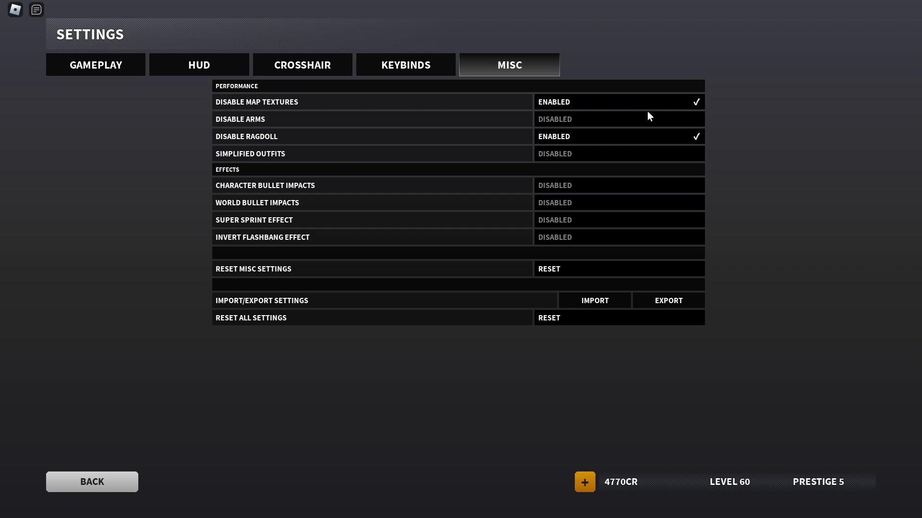
{"action": "mouse_move", "coordinate": [312, 142]}
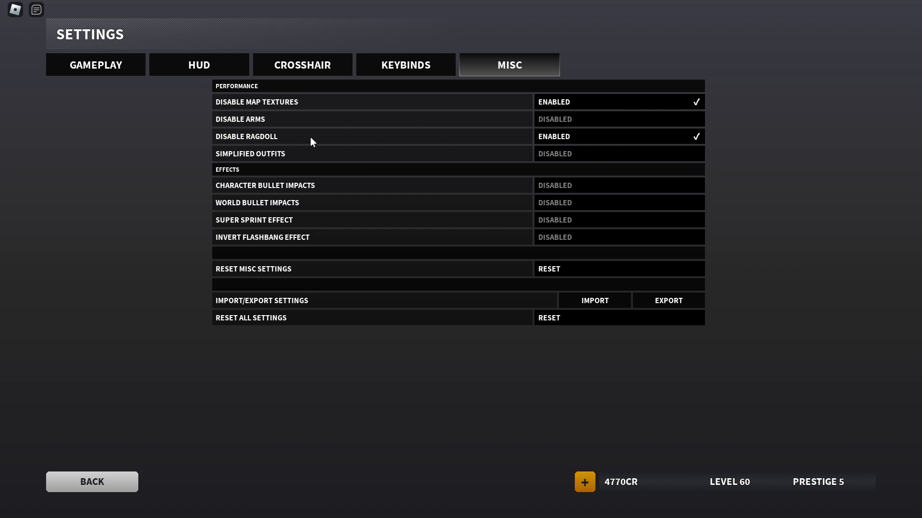
{"action": "mouse_move", "coordinate": [553, 125]}
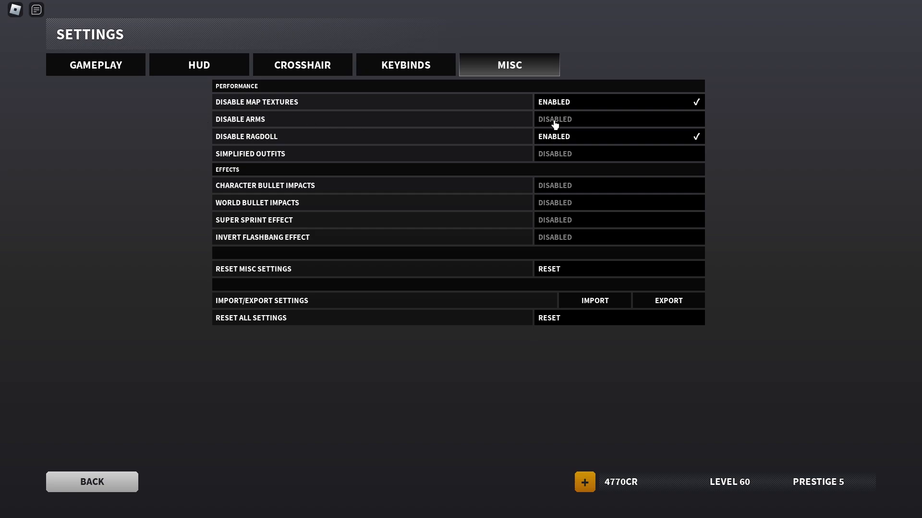
{"action": "mouse_move", "coordinate": [864, 511]}
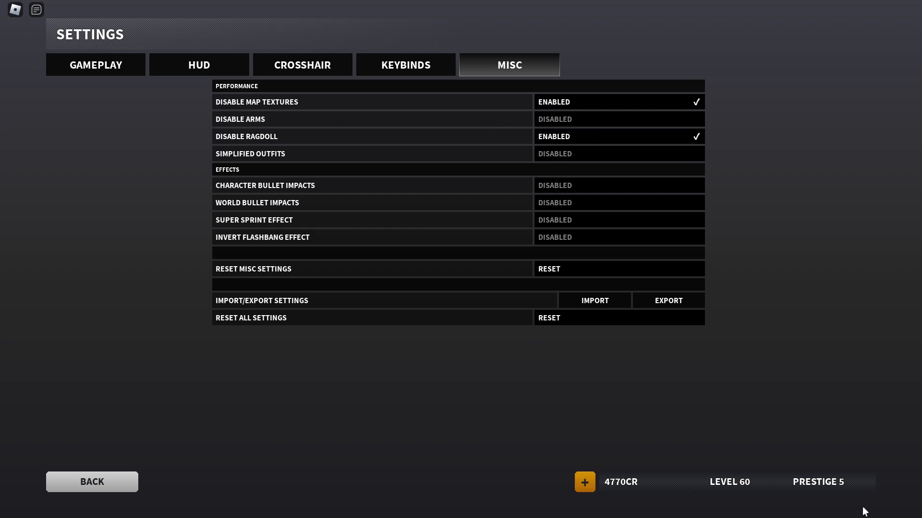
{"action": "mouse_move", "coordinate": [416, 220]}
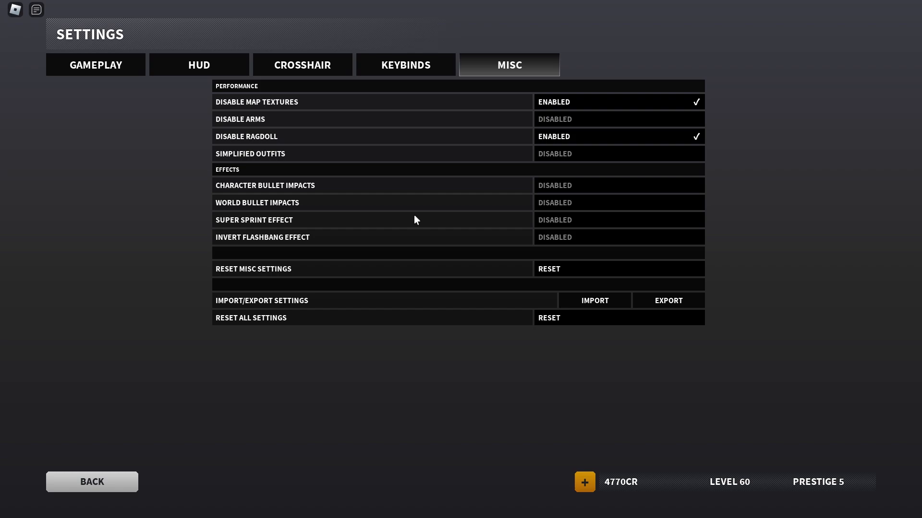
{"action": "mouse_move", "coordinate": [329, 155]}
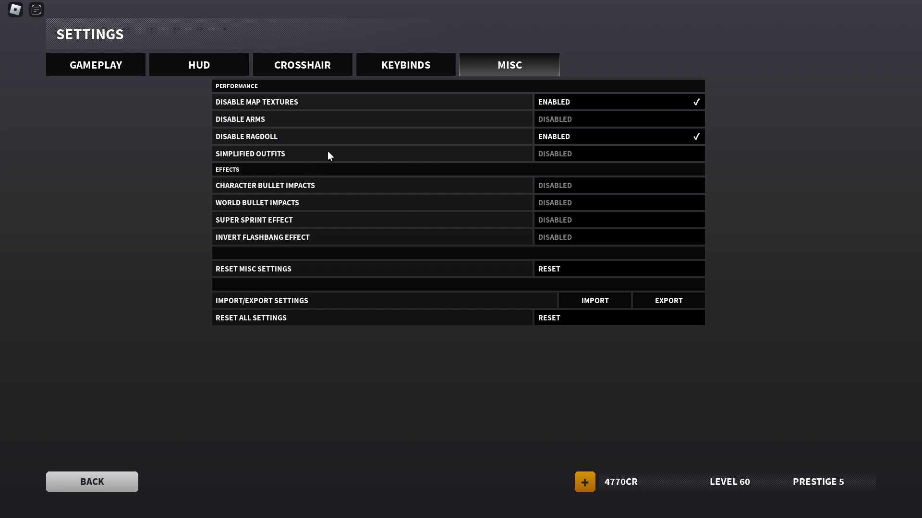
{"action": "mouse_move", "coordinate": [4, 7]}
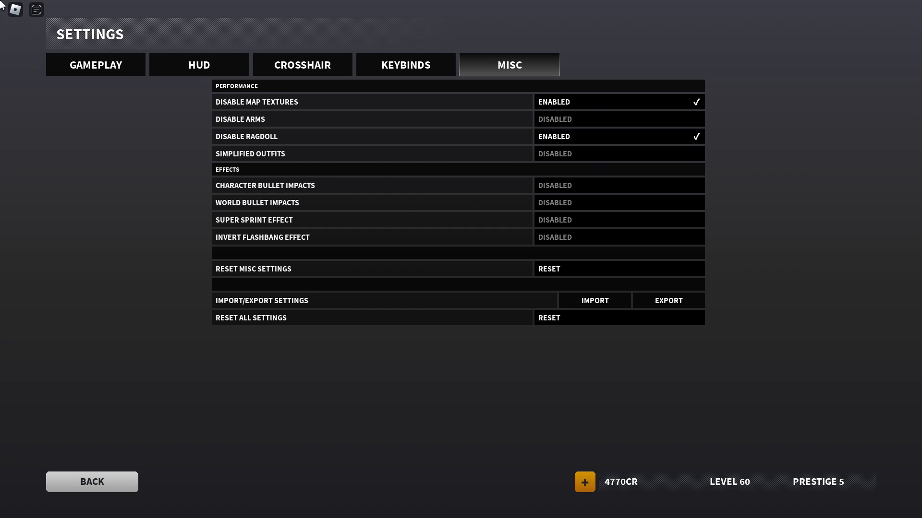
{"action": "mouse_move", "coordinate": [162, 210]}
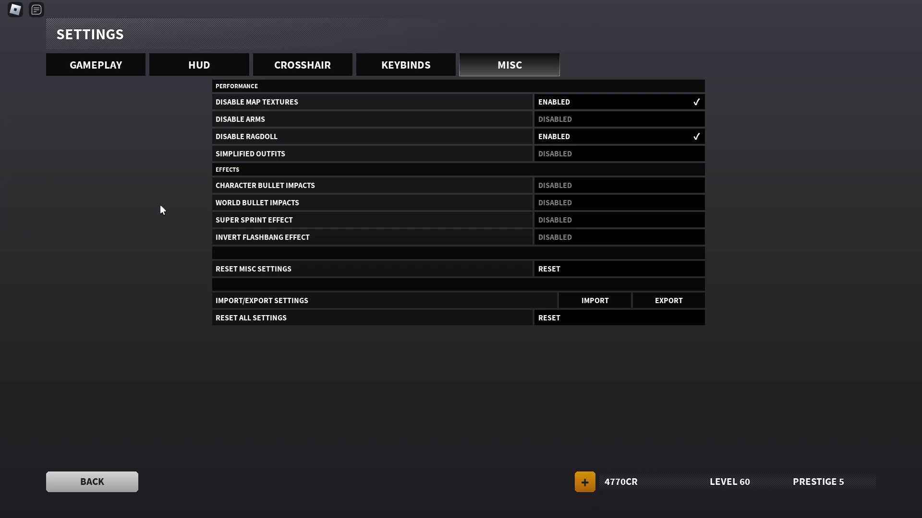
{"action": "mouse_move", "coordinate": [635, 216]}
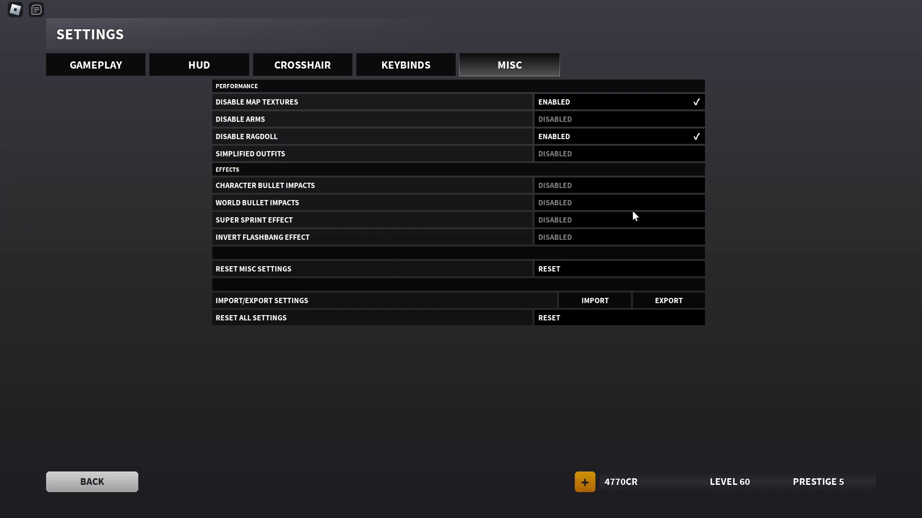
{"action": "mouse_move", "coordinate": [366, 179]}
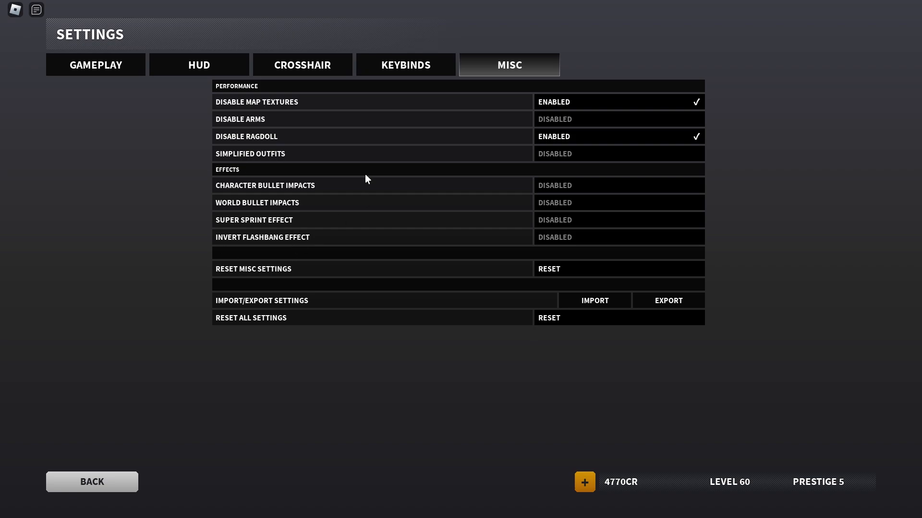
{"action": "mouse_move", "coordinate": [357, 241]}
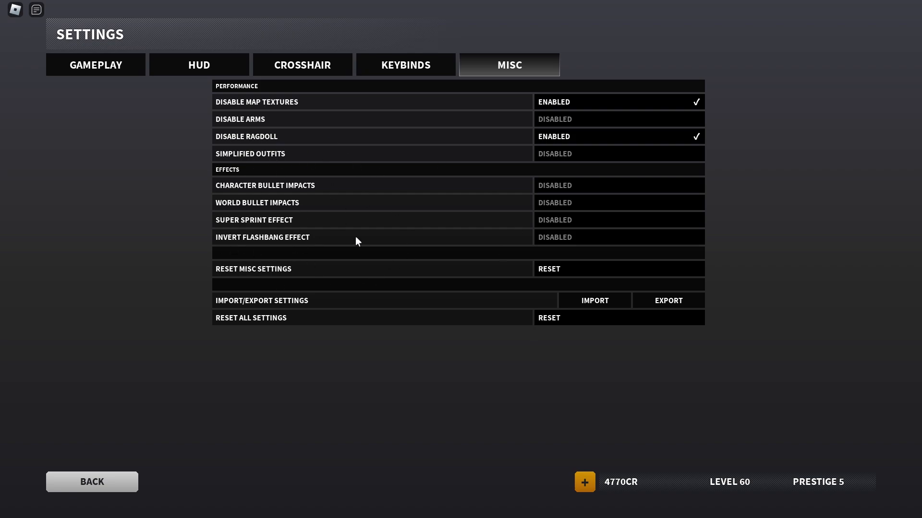
{"action": "mouse_move", "coordinate": [486, 169]}
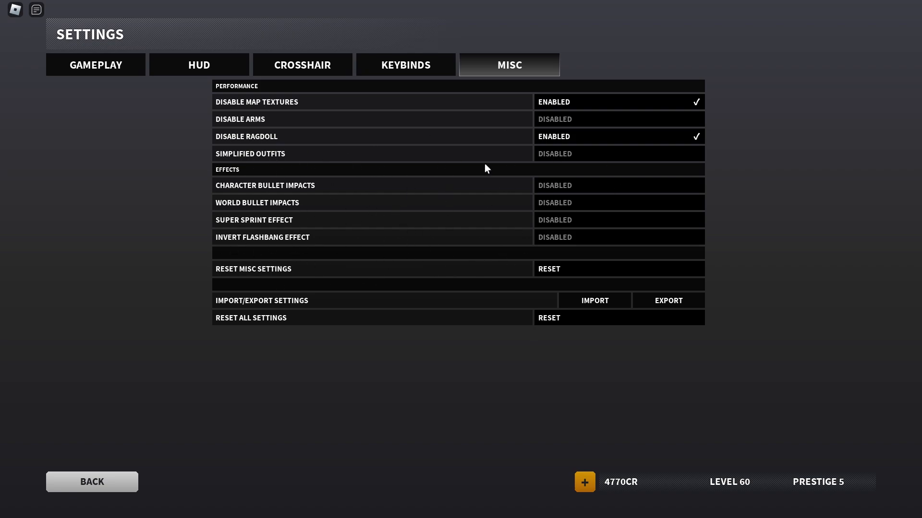
{"action": "mouse_move", "coordinate": [657, 304]}
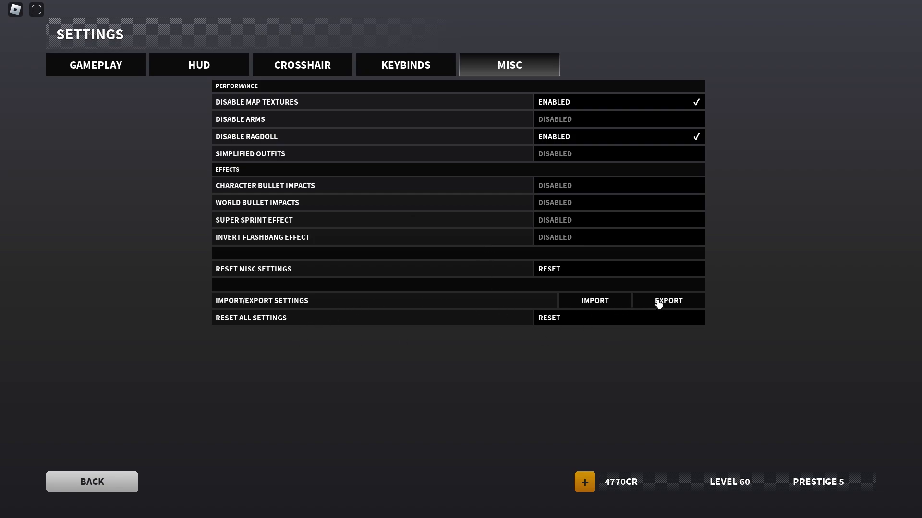
{"action": "left_click", "coordinate": [668, 300]}
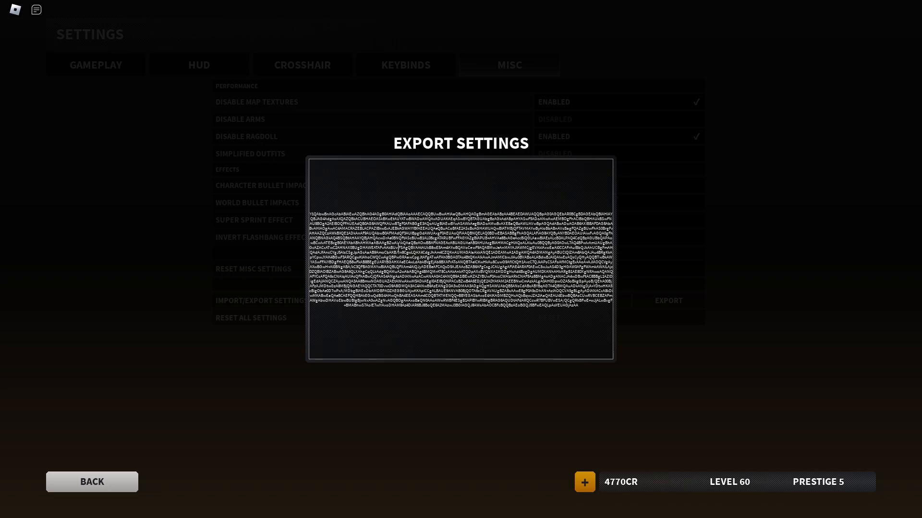
{"action": "mouse_move", "coordinate": [700, 391]}
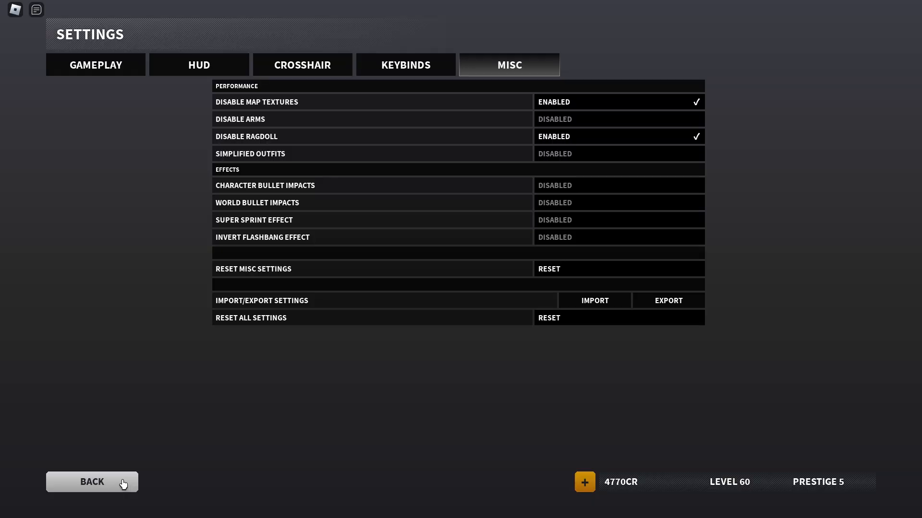
Leave settings, glance at the submachine gun list and loadouts, then return to the main lobby.
{"action": "left_click", "coordinate": [92, 482]}
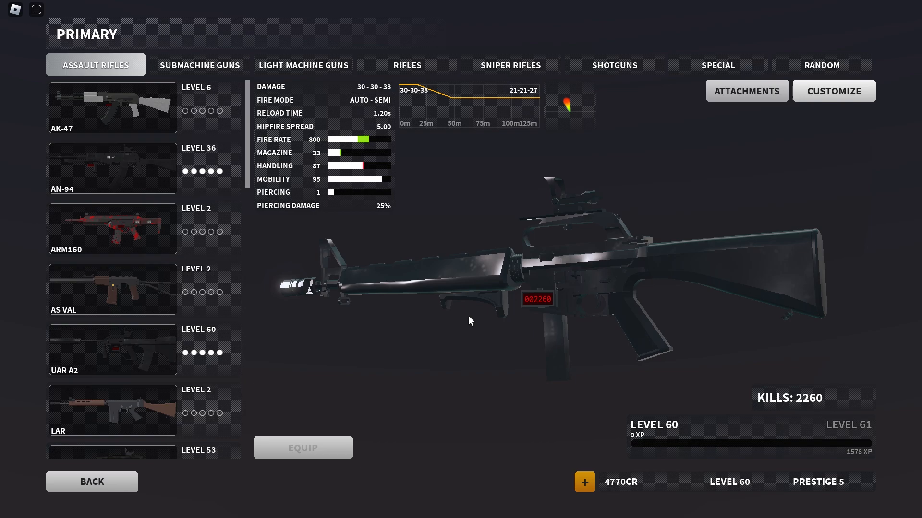
{"action": "scroll", "scroll_direction": "down", "scroll_amount": 3}
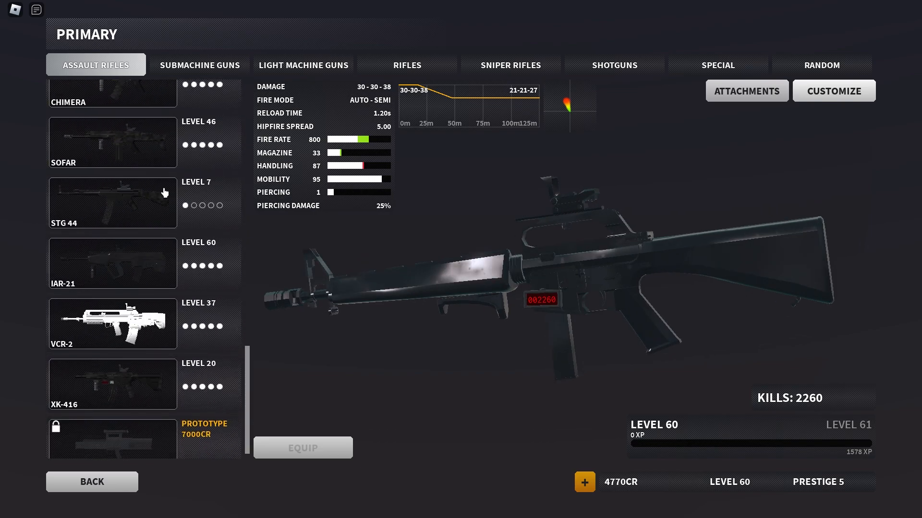
{"action": "left_click", "coordinate": [199, 64]}
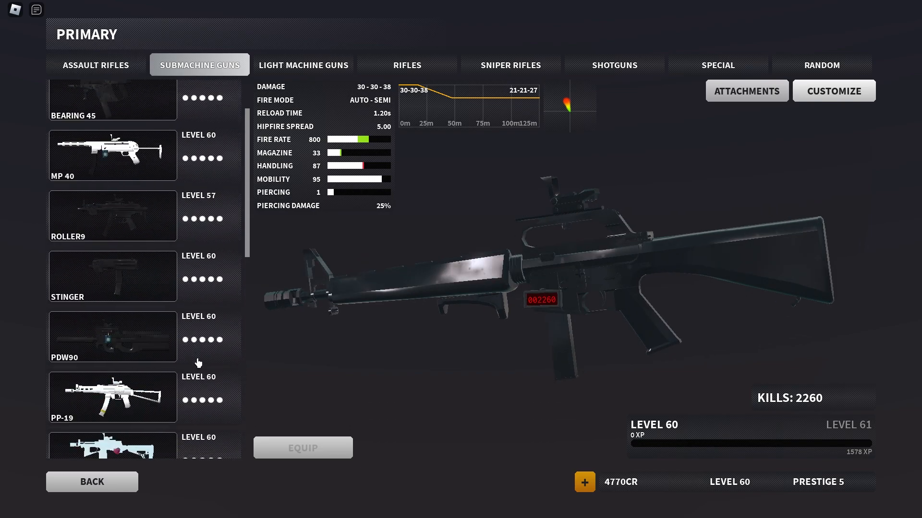
{"action": "scroll", "scroll_direction": "up", "scroll_amount": 3}
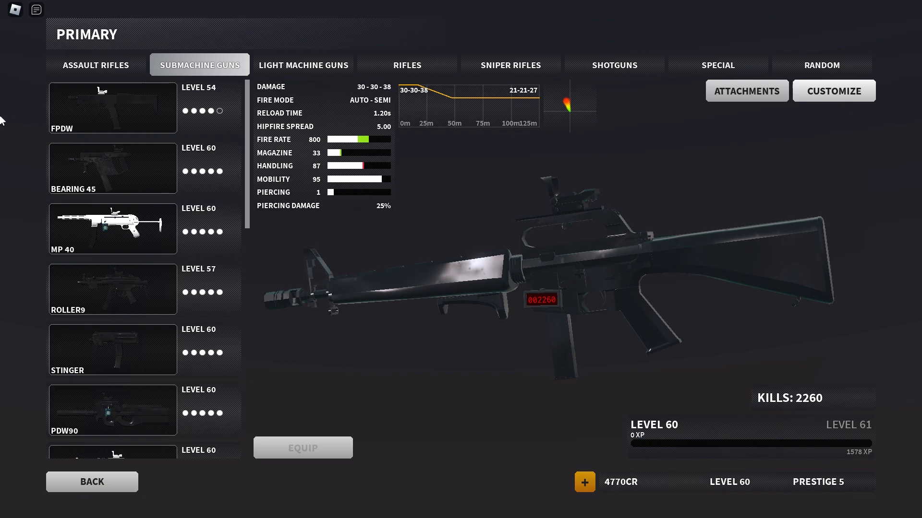
{"action": "left_click", "coordinate": [92, 481]}
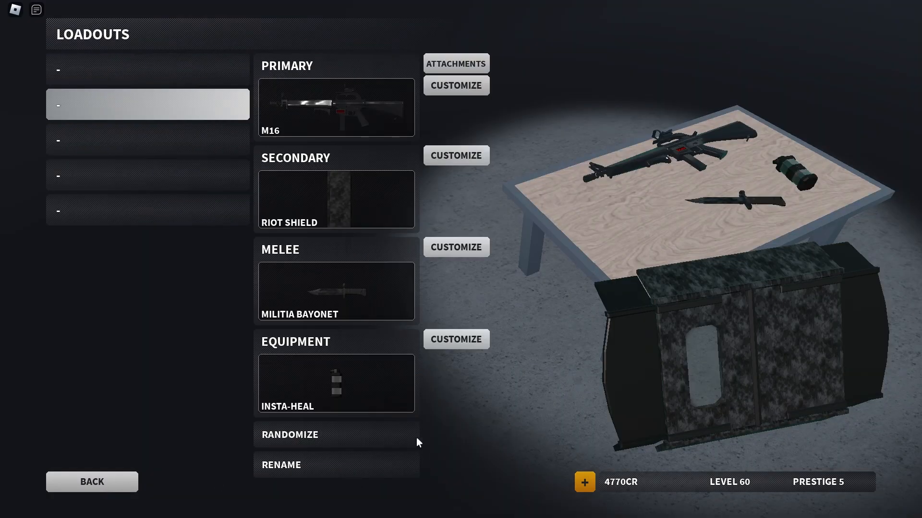
{"action": "left_click", "coordinate": [91, 482]}
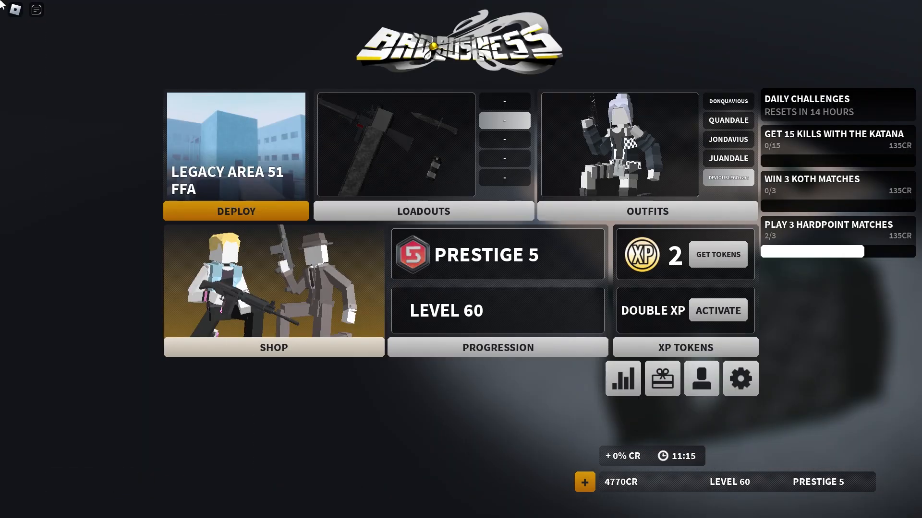